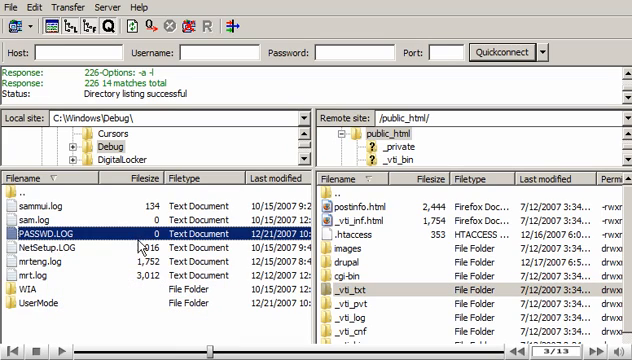
Upload NetSetup.log and mrteng.log from C:\Windows\Debug to the remote /public_html/ folder.
click(55, 247)
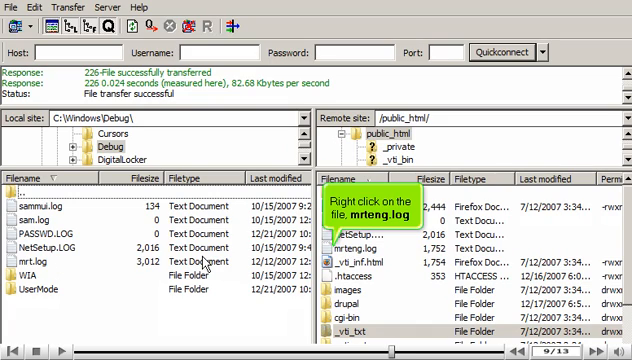
Bring up the Download option for the remote mrteng.log in /public_html/.
right_click(366, 248)
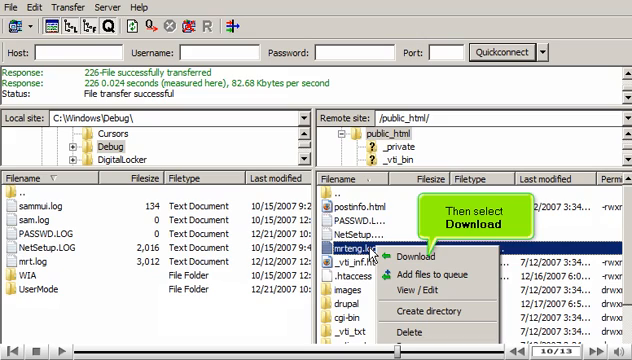